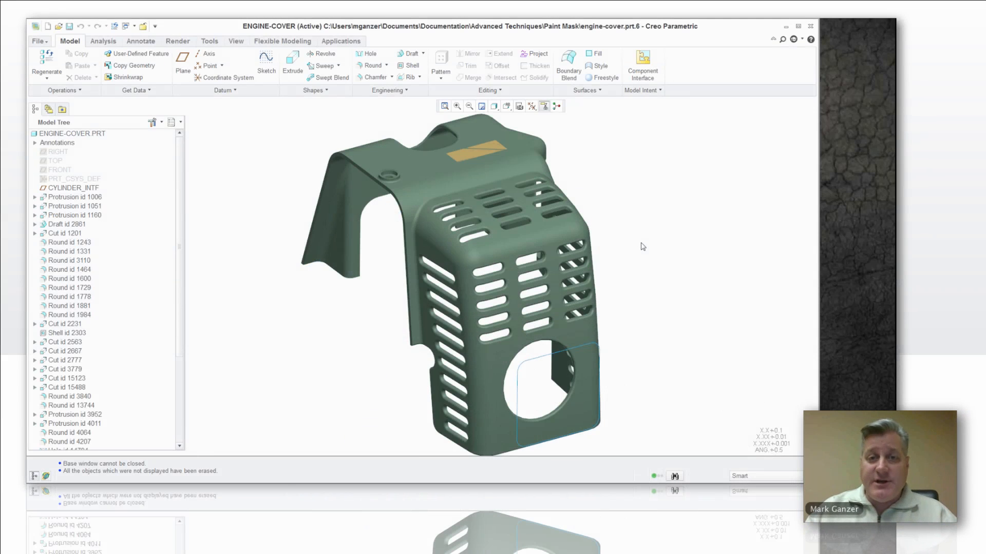
mouse_move(654, 257)
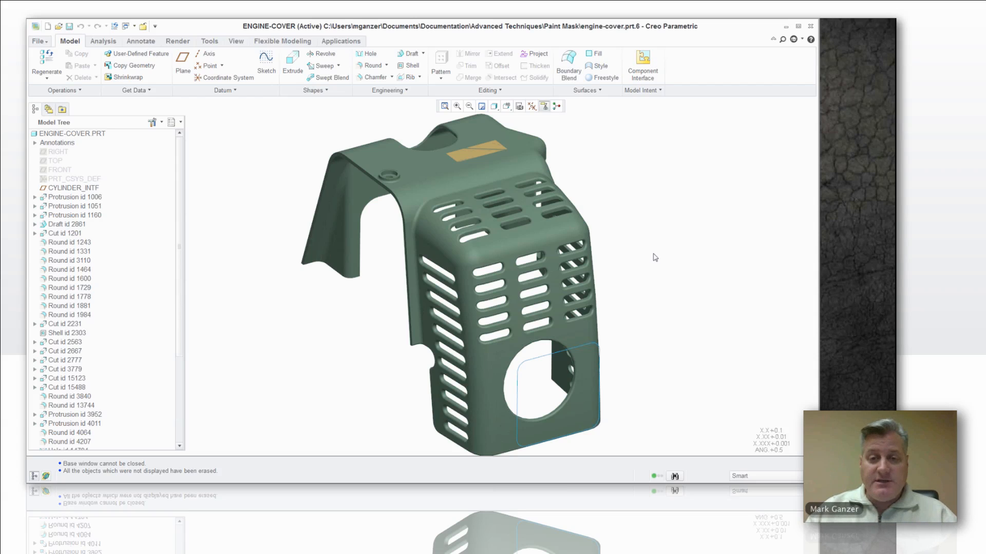
mouse_move(636, 216)
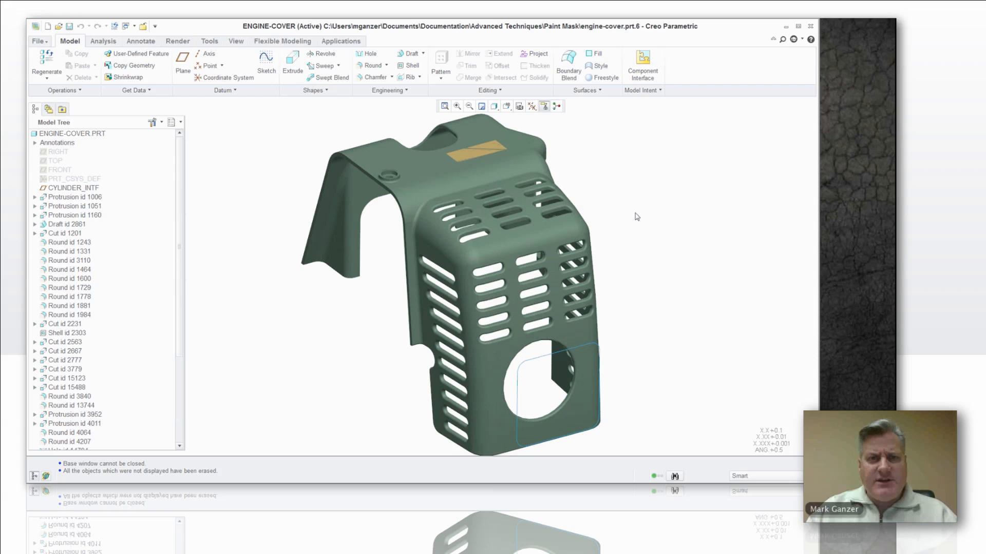
mouse_move(629, 181)
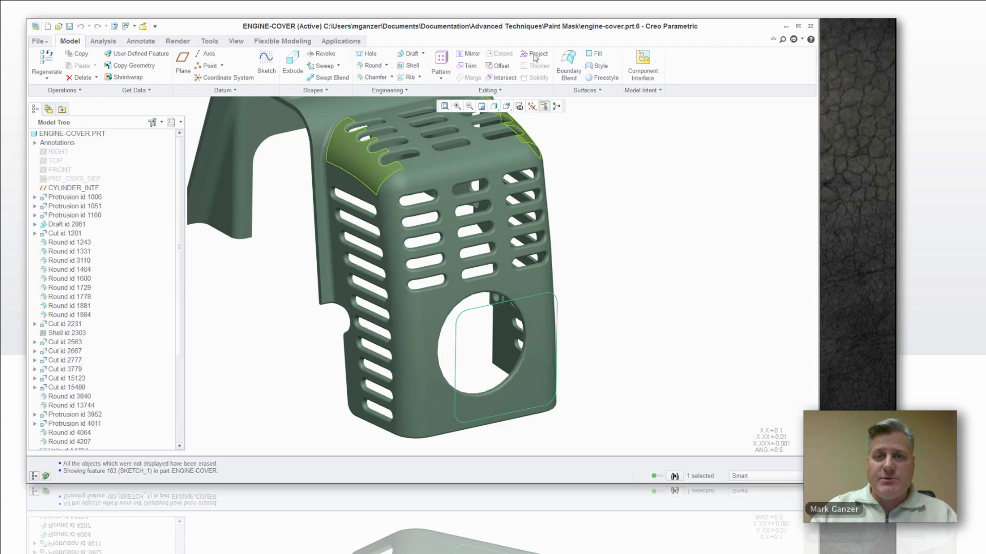
Step: Project the rounded-rectangle sketch onto the cover's front face and accept the curve
left_click(537, 54)
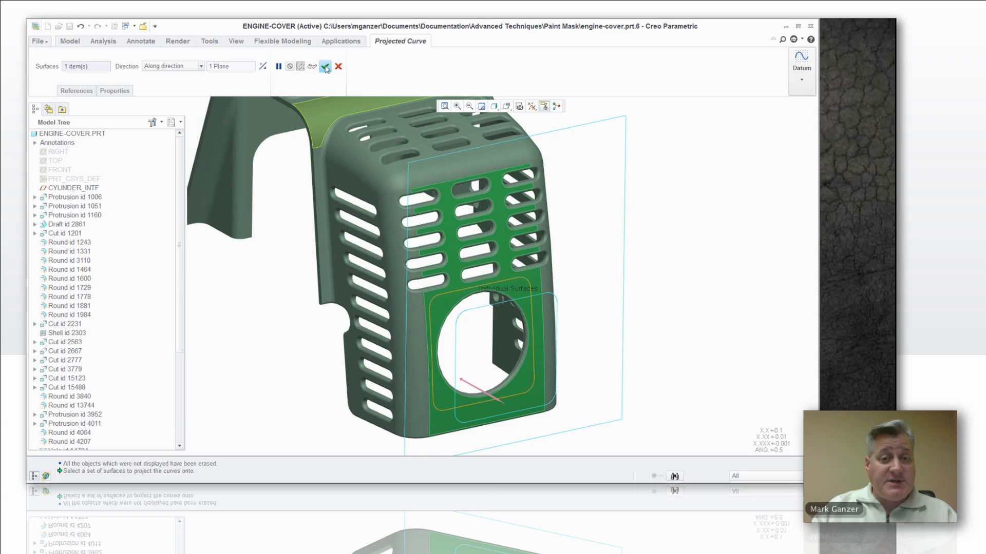
left_click(326, 66)
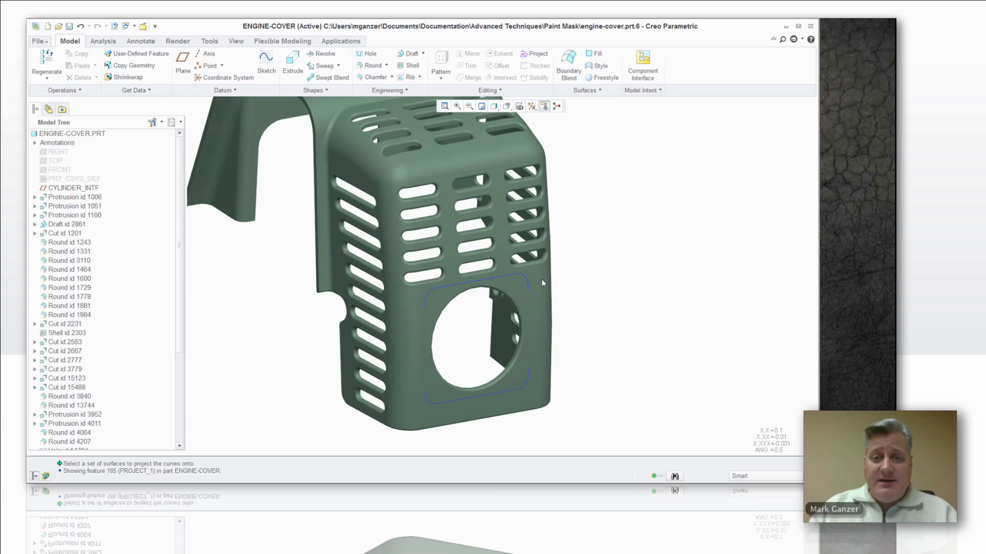
mouse_move(521, 286)
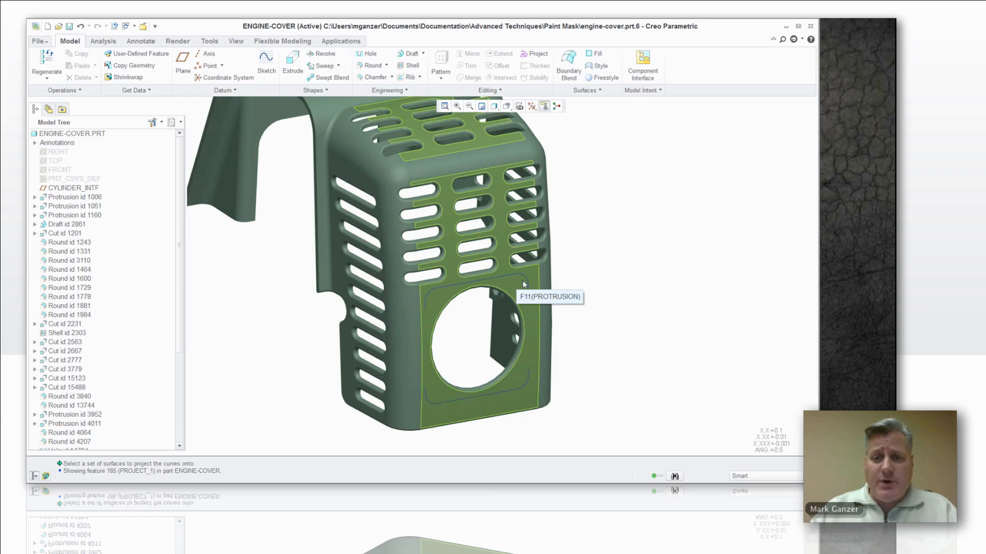
mouse_move(526, 288)
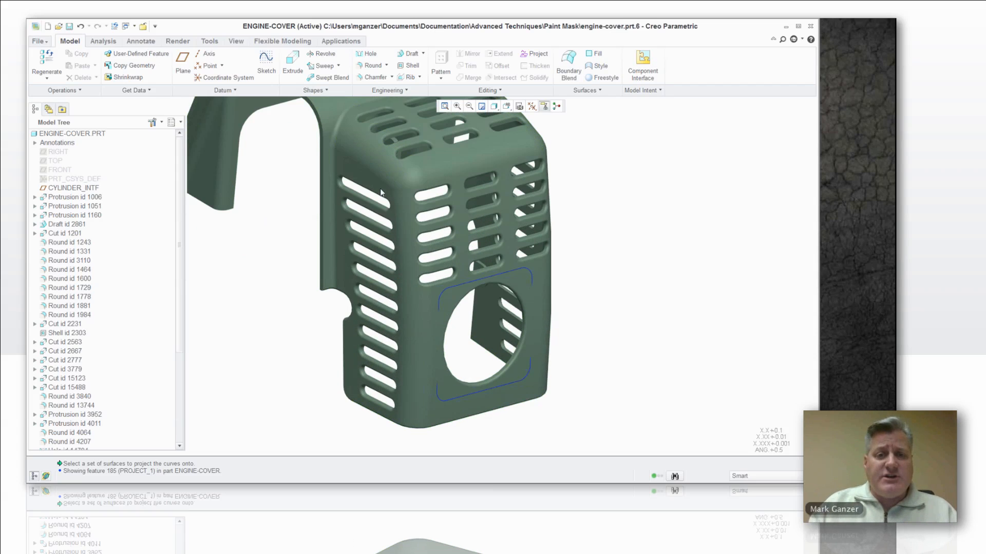
mouse_move(455, 236)
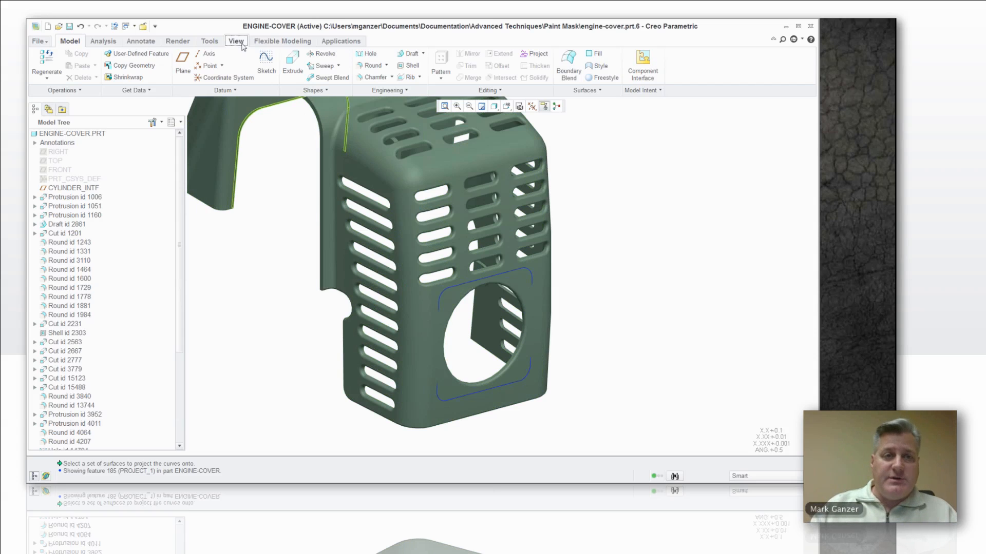
left_click(236, 41)
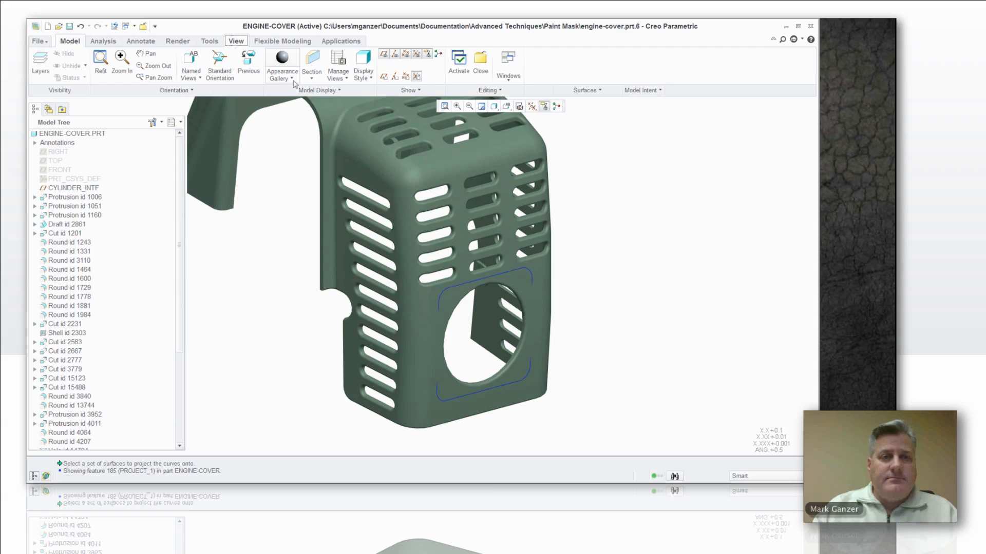
left_click(282, 59)
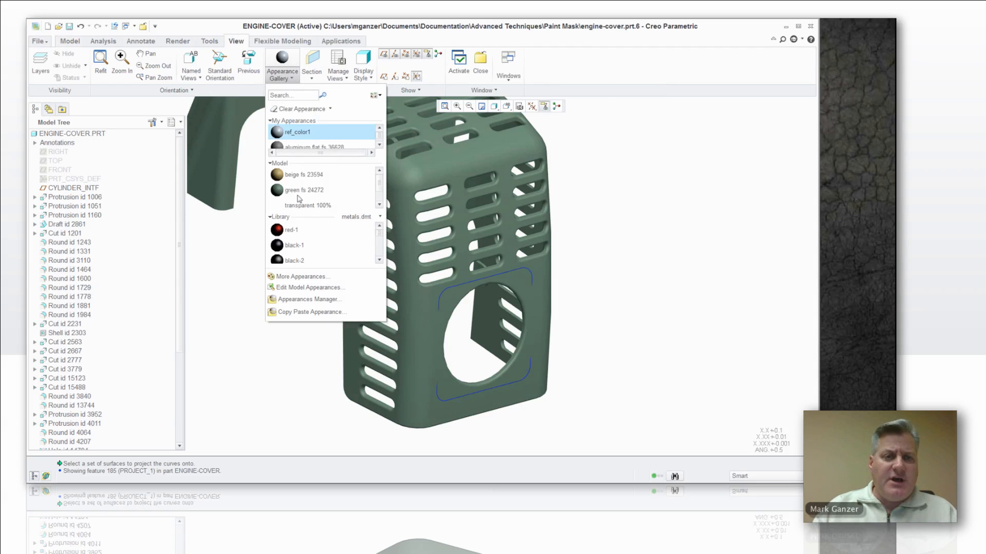
mouse_move(304, 209)
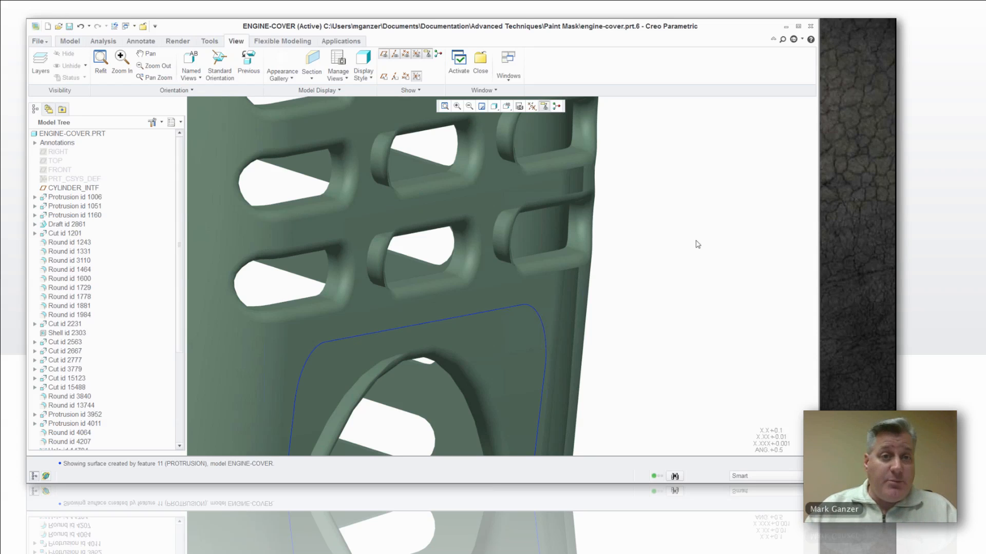
mouse_move(642, 243)
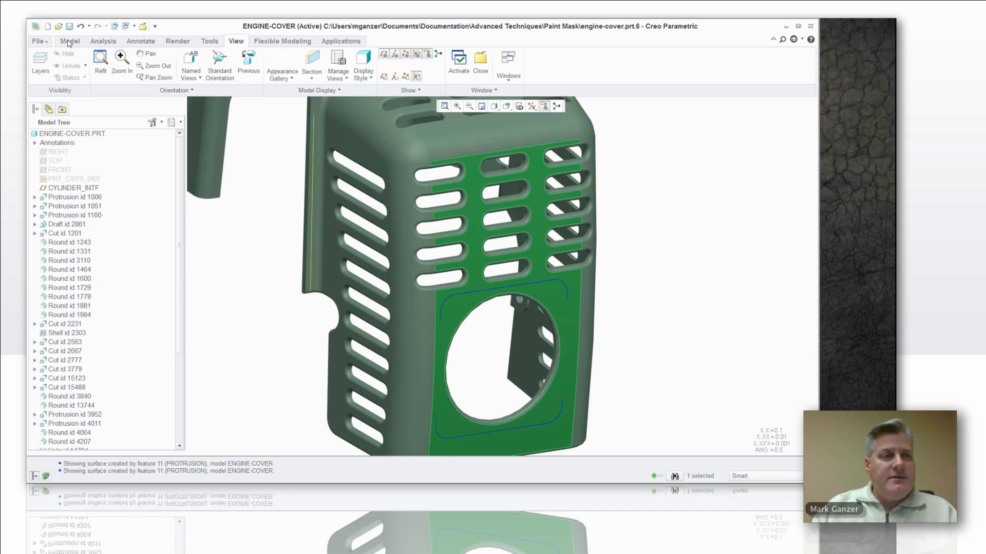
Step: Copy and paste the cover's front face as a new surface on the Model tab
left_click(69, 41)
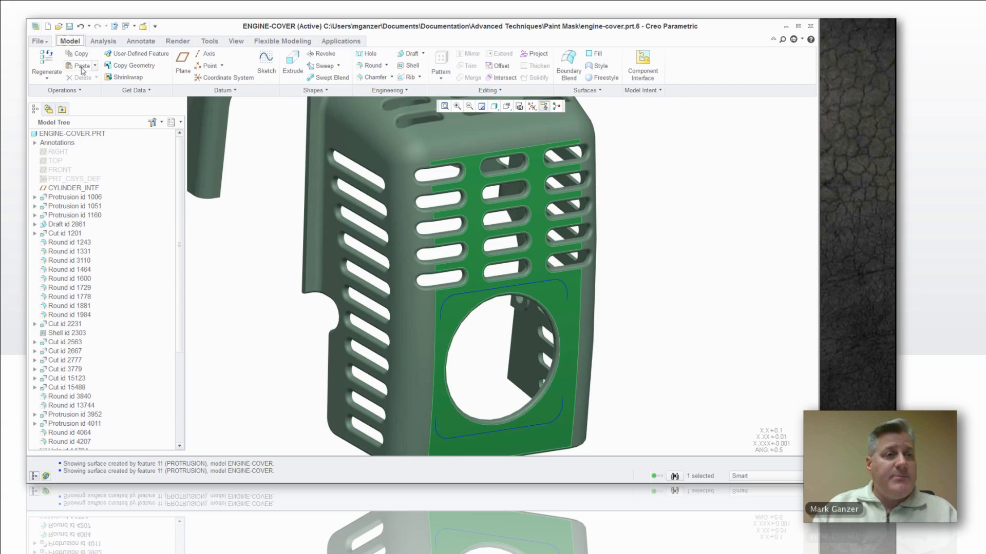
left_click(80, 66)
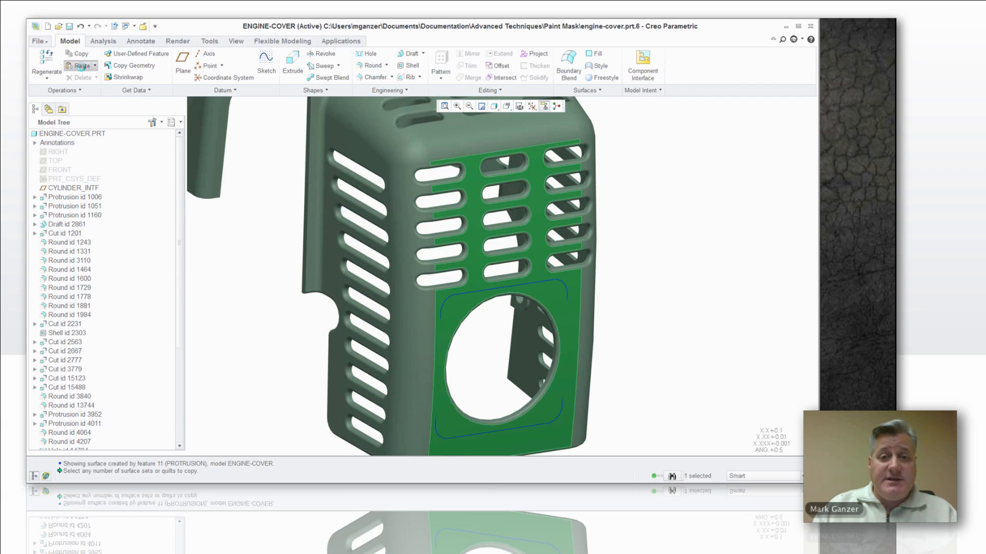
left_click(81, 66)
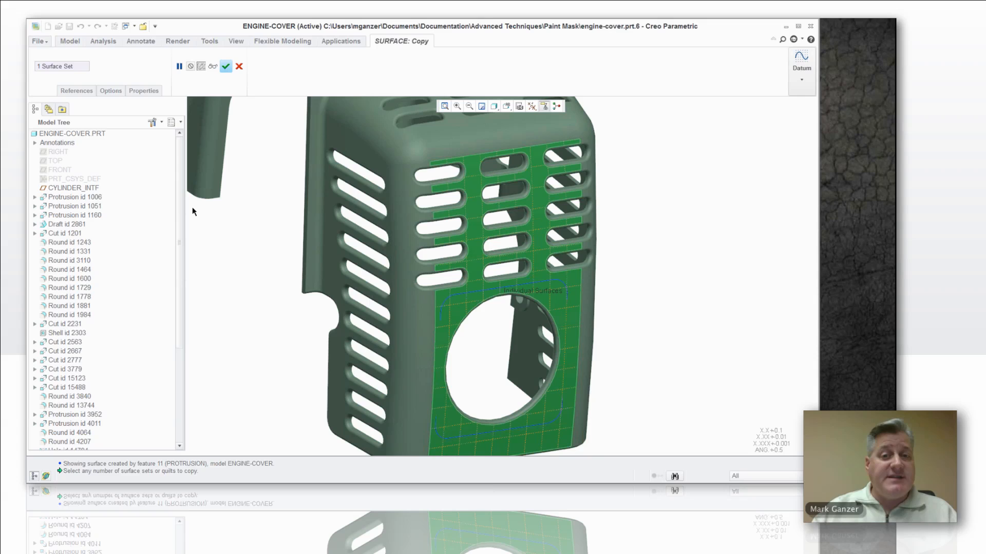
mouse_move(248, 105)
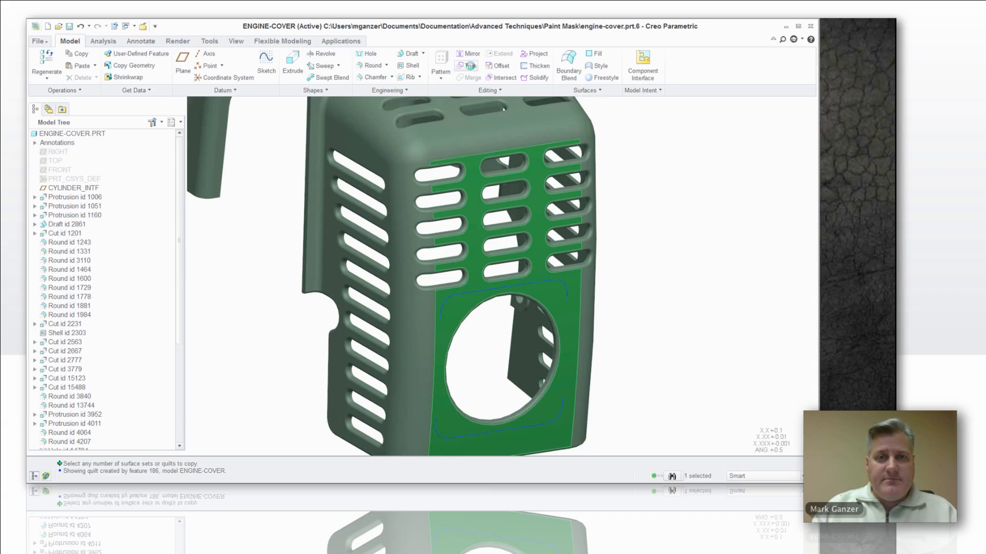
Step: Trim the copied surface along the projected curve, then hide Project 1
left_click(468, 66)
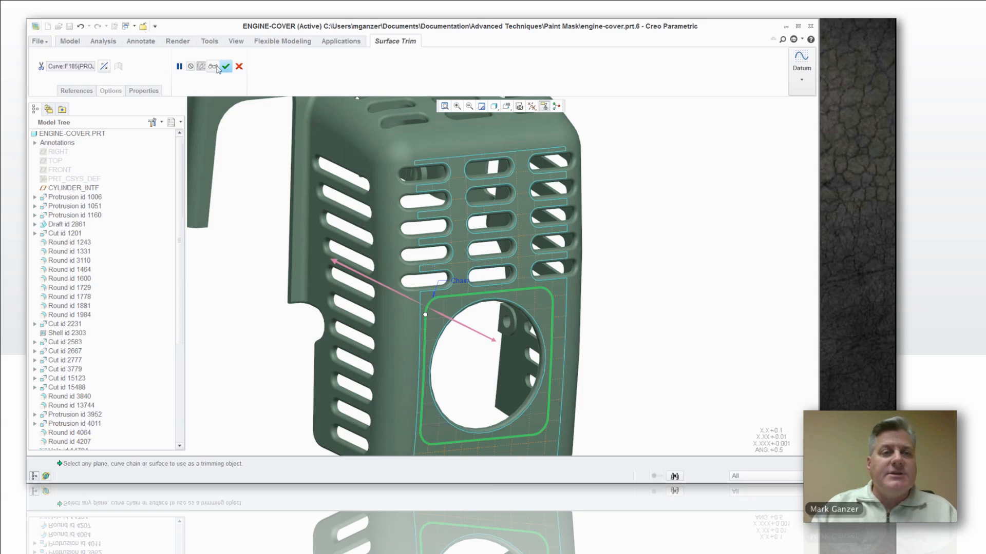
left_click(228, 66)
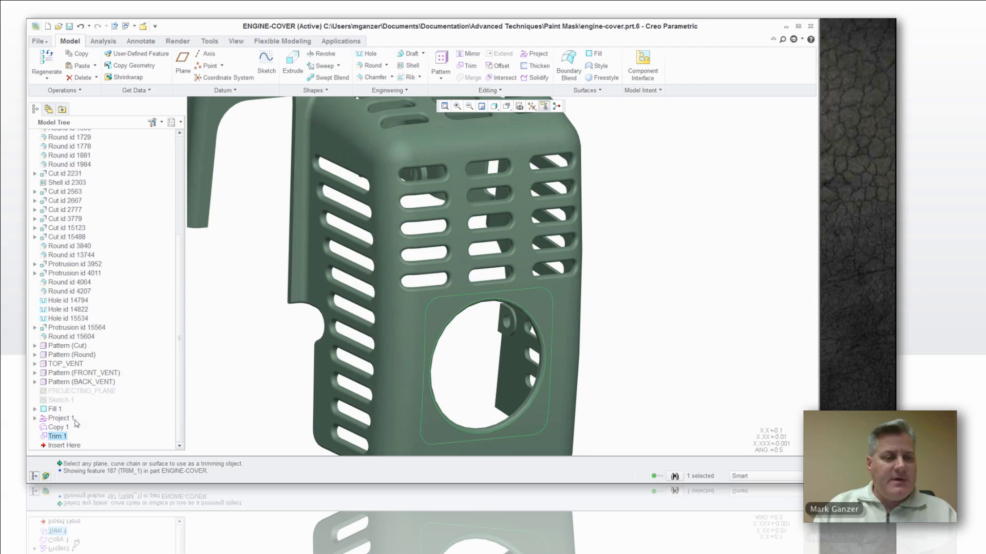
right_click(58, 436)
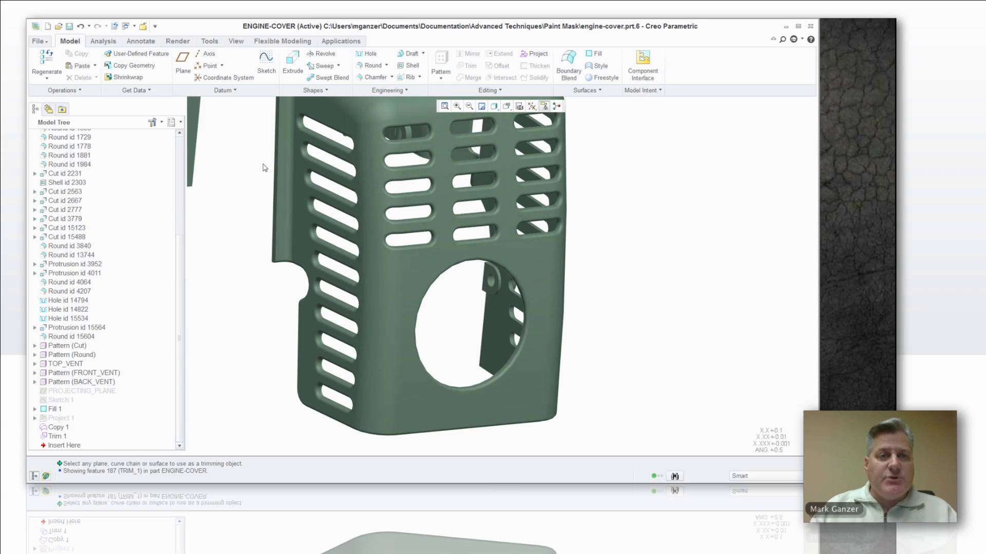
Step: Choose the aluminum appearance and select the trimmed exhaust region and the hole's rounded rim
left_click(236, 41)
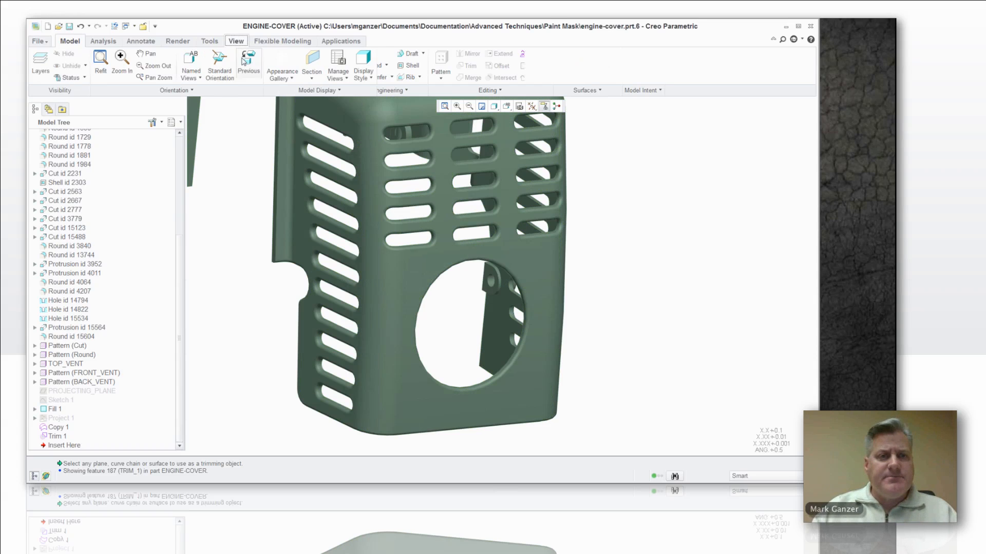
left_click(281, 63)
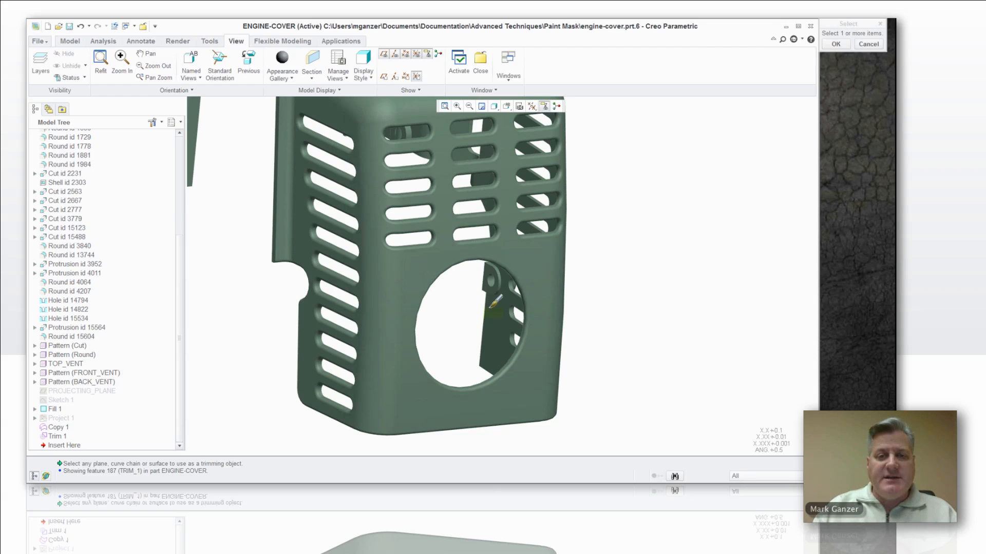
left_click(493, 308)
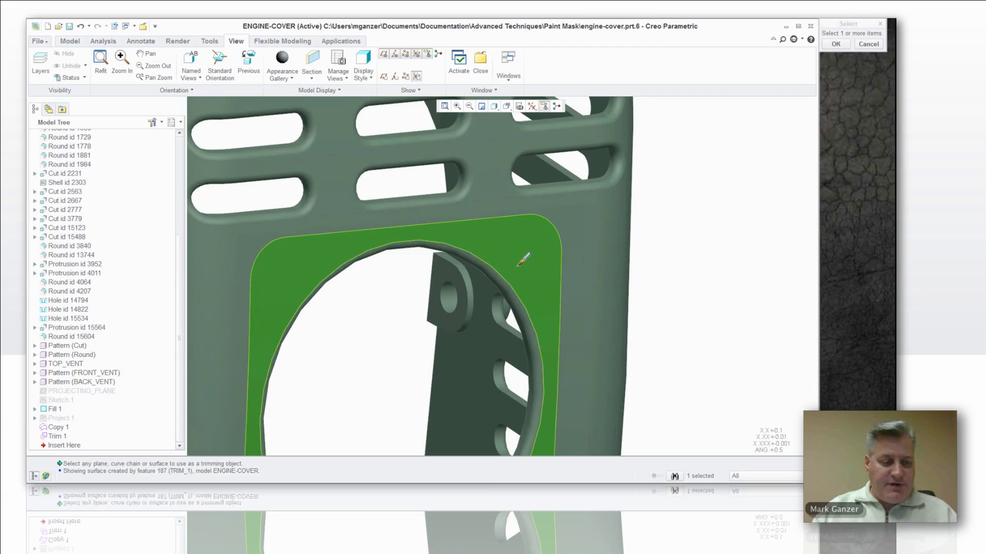
left_click(541, 383)
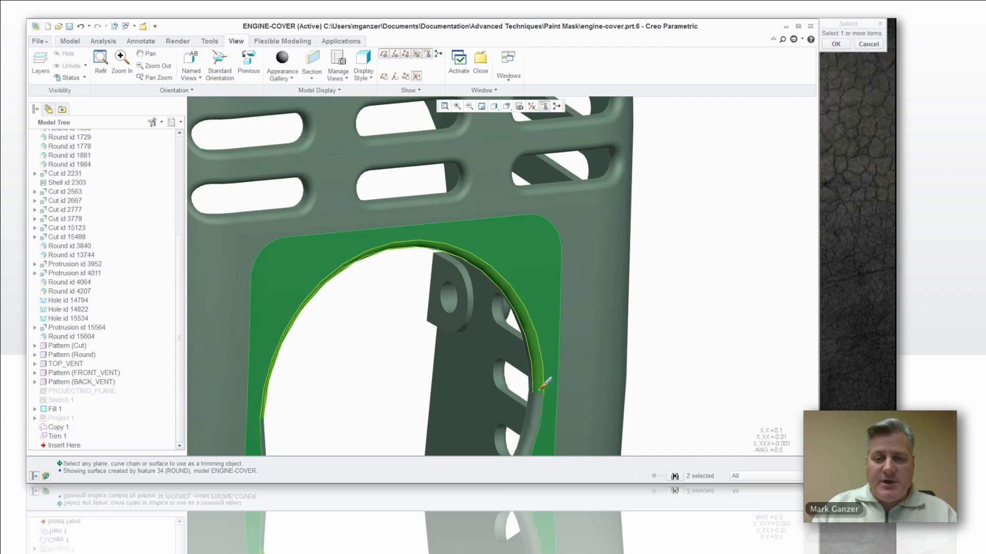